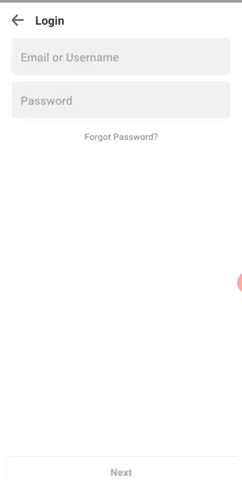
Select the Email or Username field, then choose 'Forgot Password?' to start recovery.
click(120, 57)
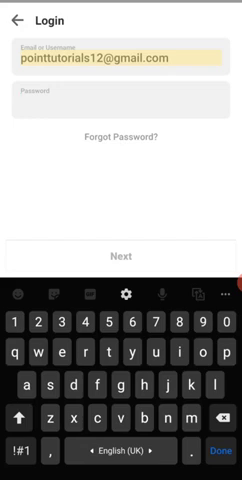
click(120, 98)
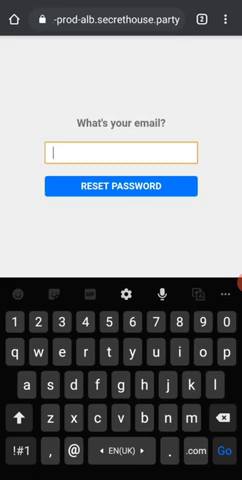
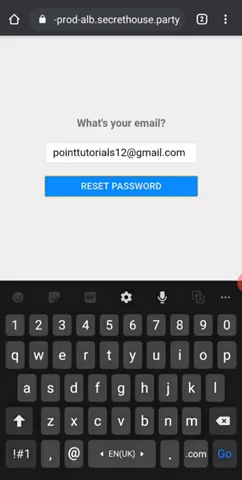
click(121, 187)
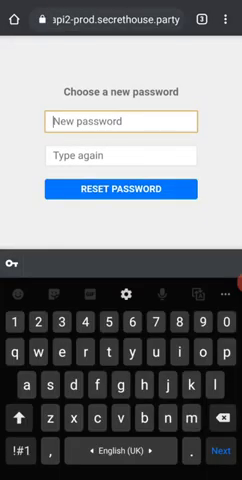
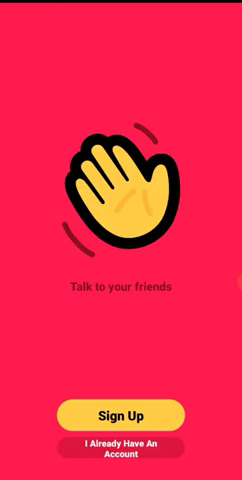
Choose 'I Already Have An Account' to reach the Login screen.
click(121, 449)
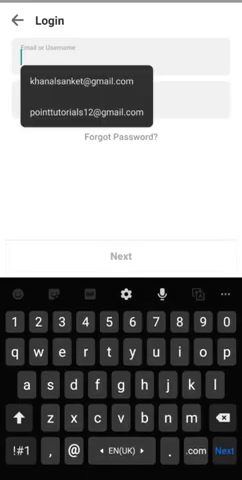